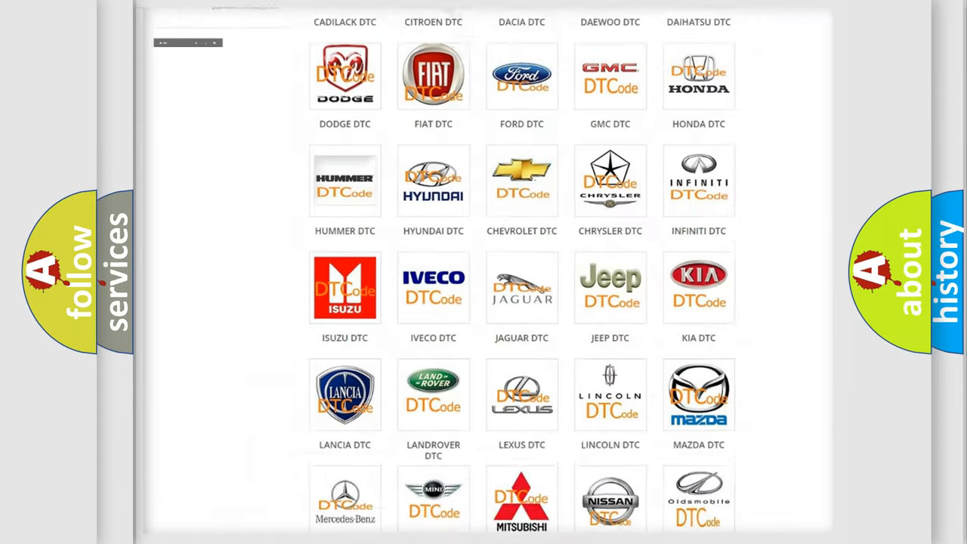
scroll("up", 3)
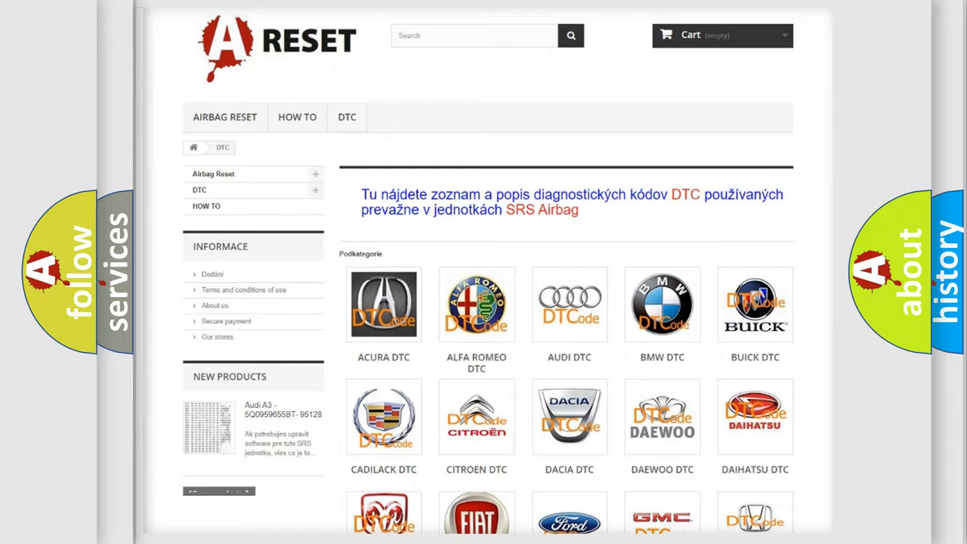
scroll("down", 3)
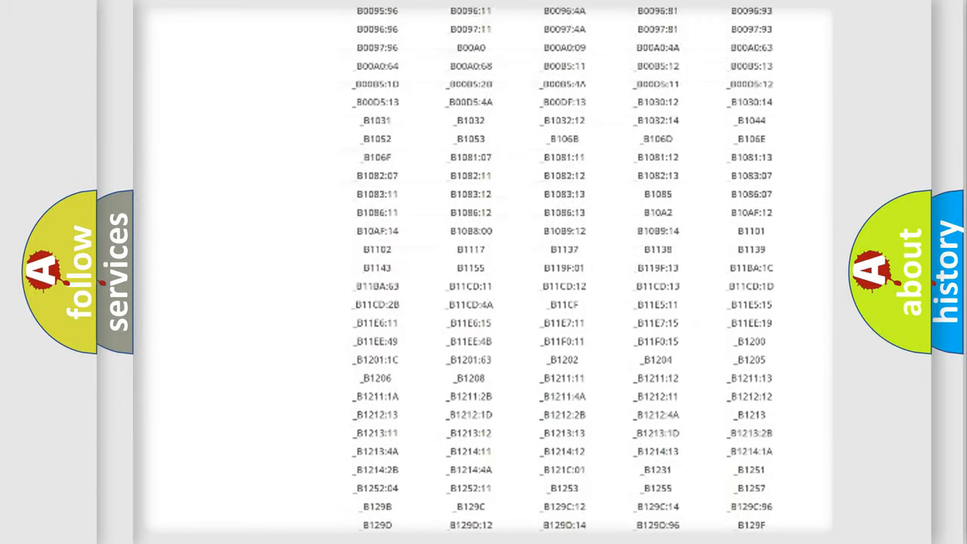
scroll("up", 3)
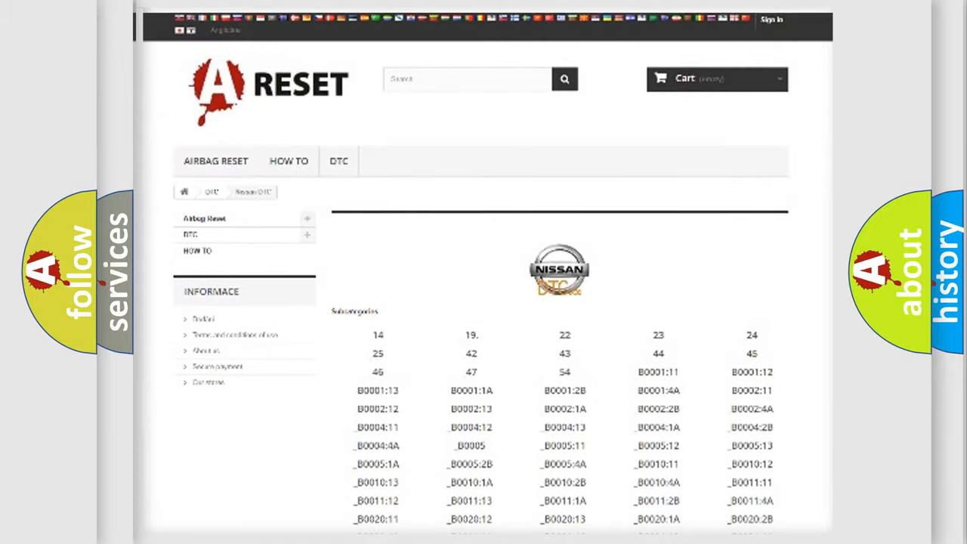